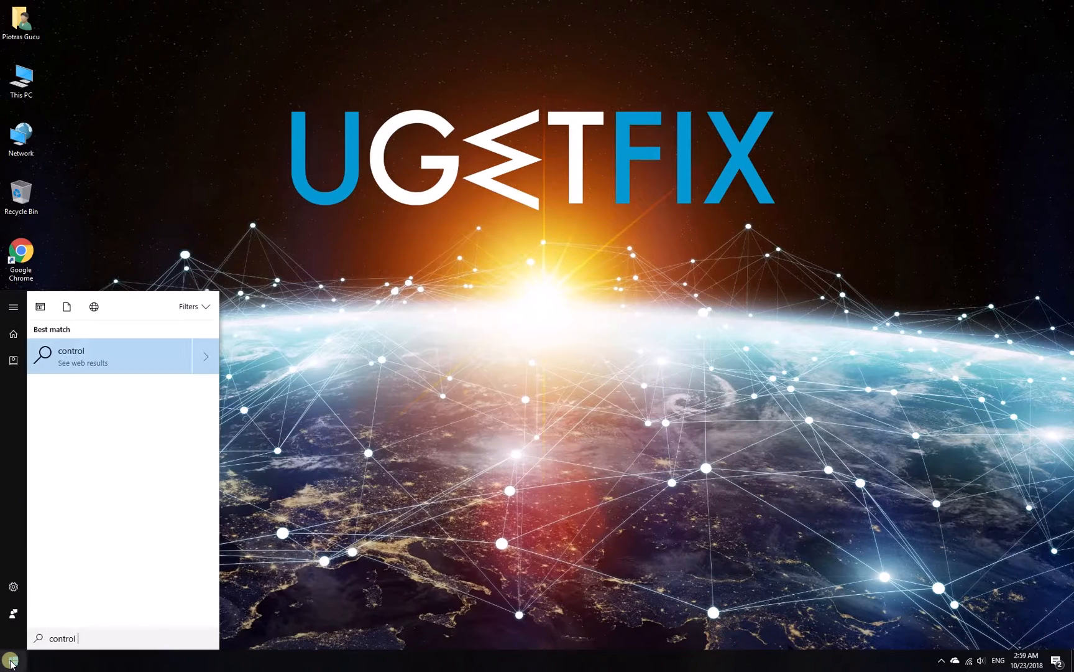
Step: Uninstall Synaptics Pointing Device Driver from Programs and Features and approve the changes prompt
left_click(109, 355)
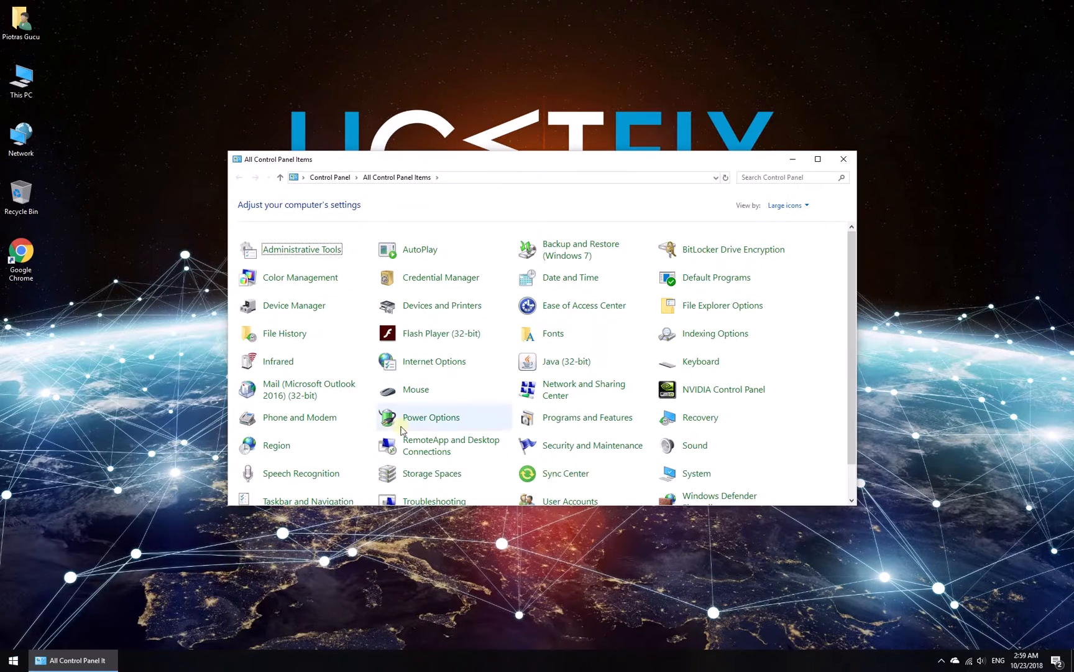
left_click(587, 417)
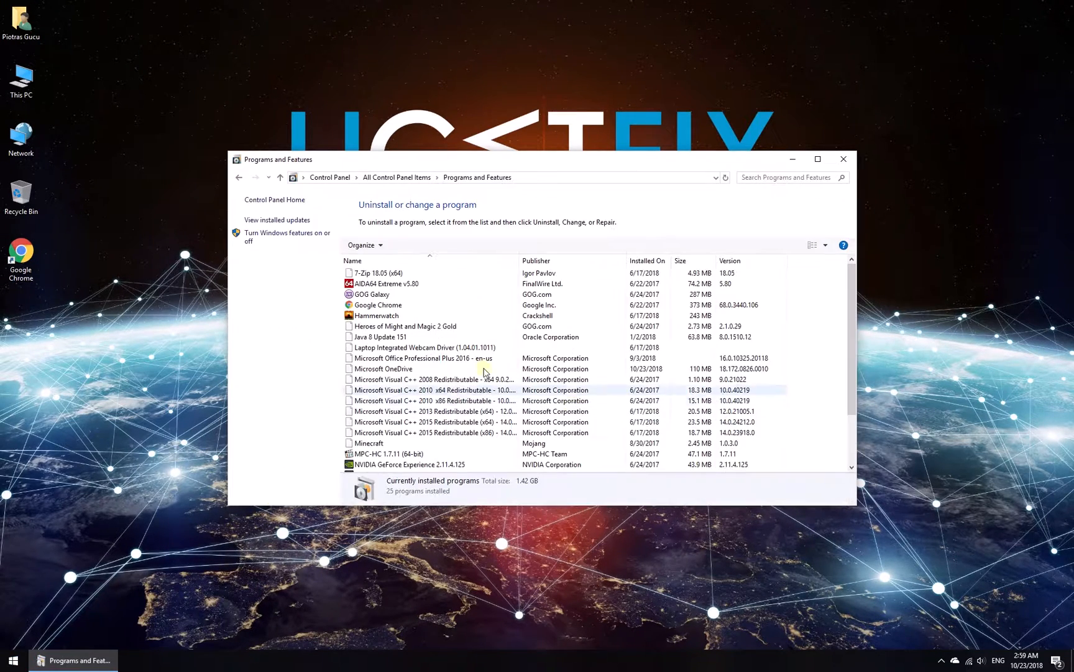
left_click(403, 443)
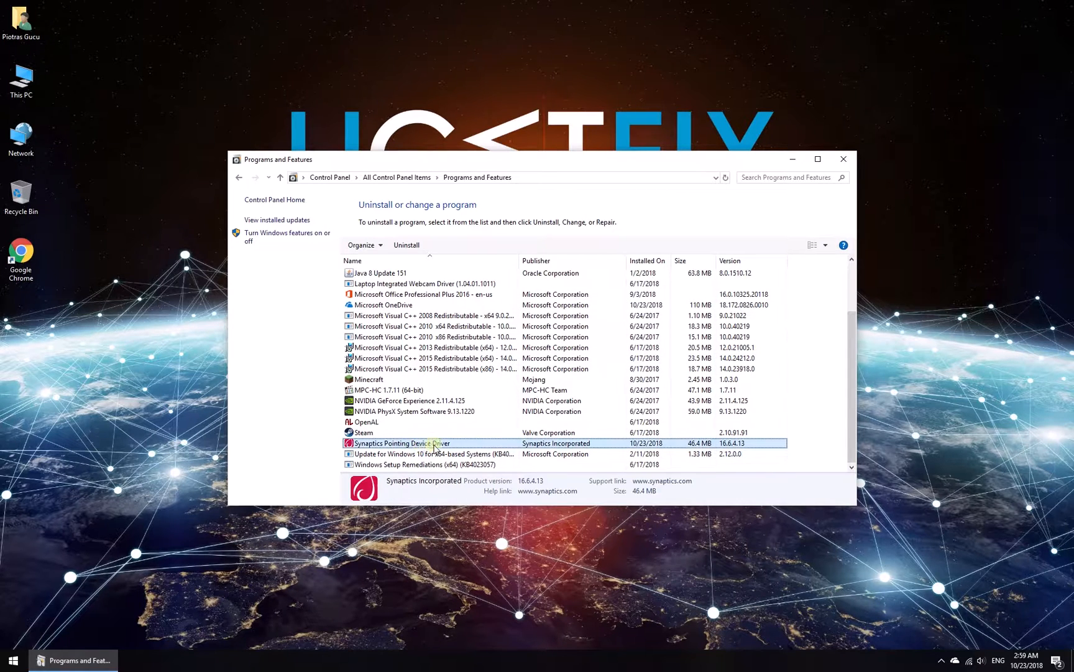
right_click(401, 443)
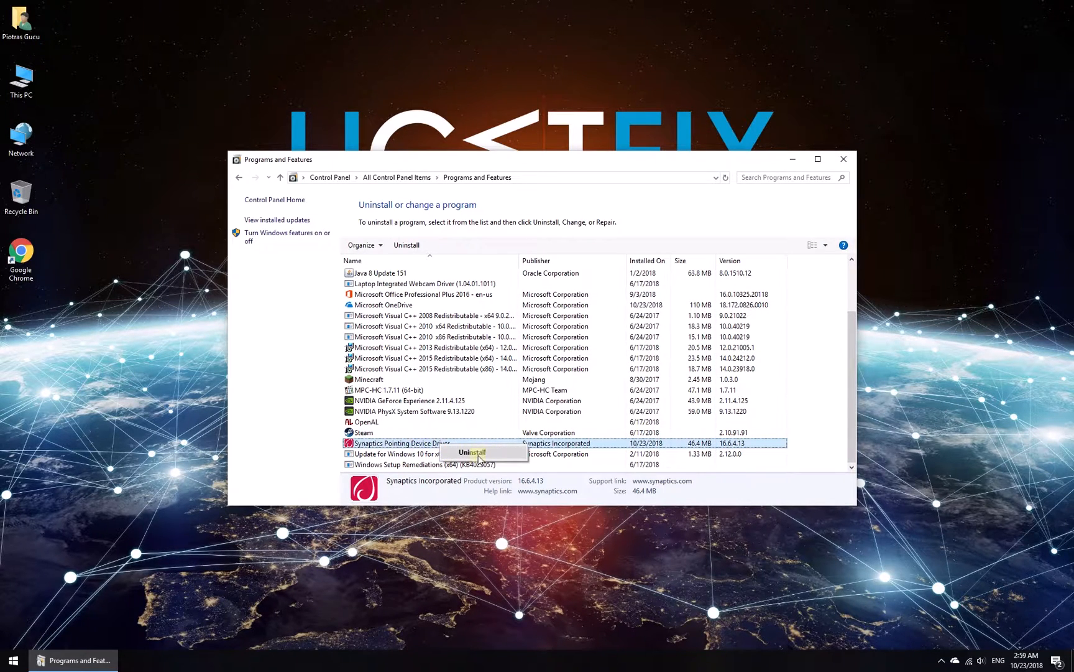
left_click(471, 452)
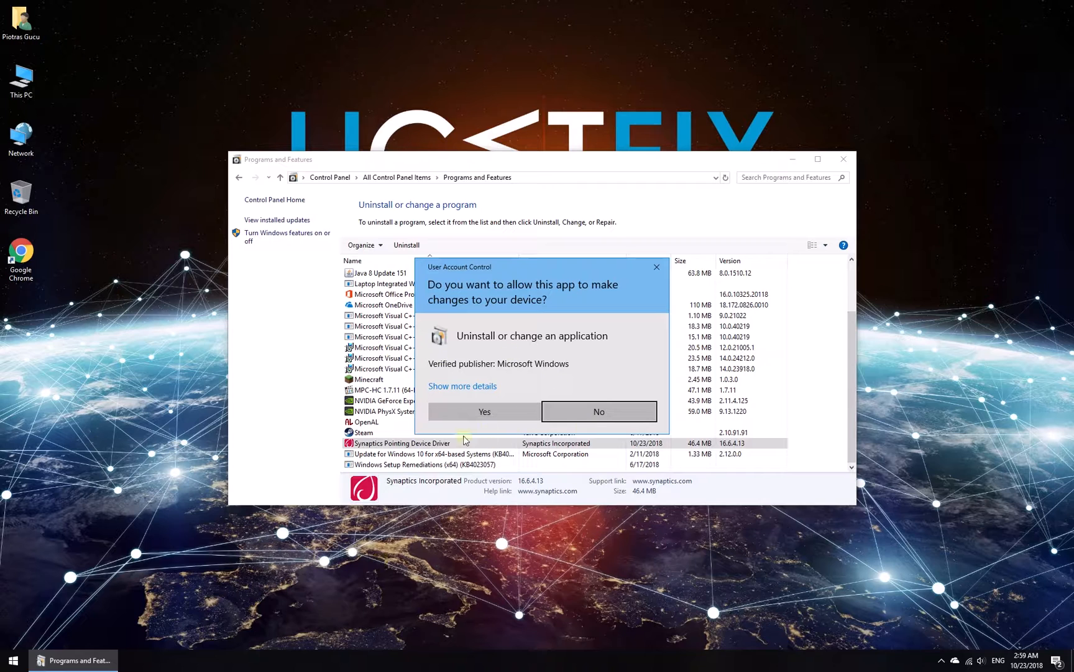
left_click(484, 411)
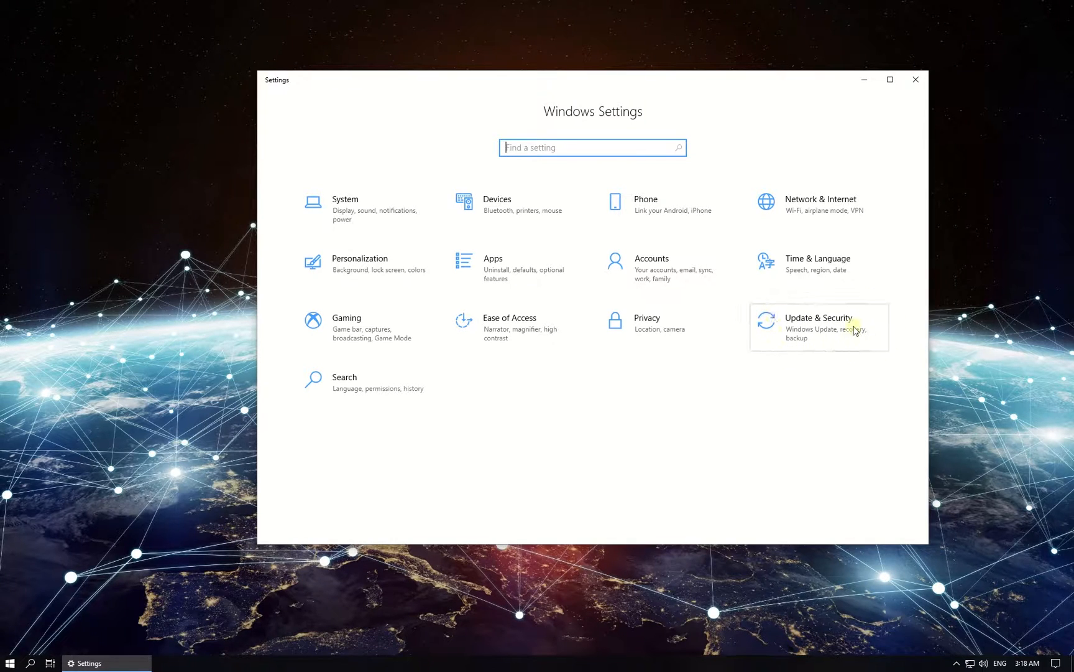
Step: Run Check for updates under Update & Security in Settings
left_click(818, 327)
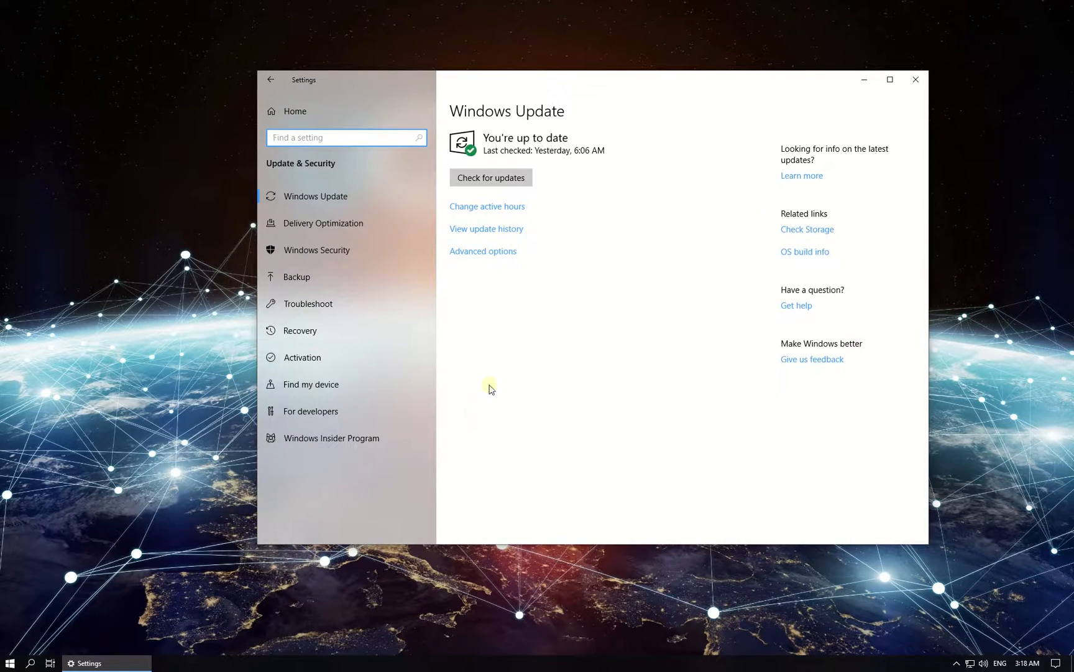
left_click(491, 177)
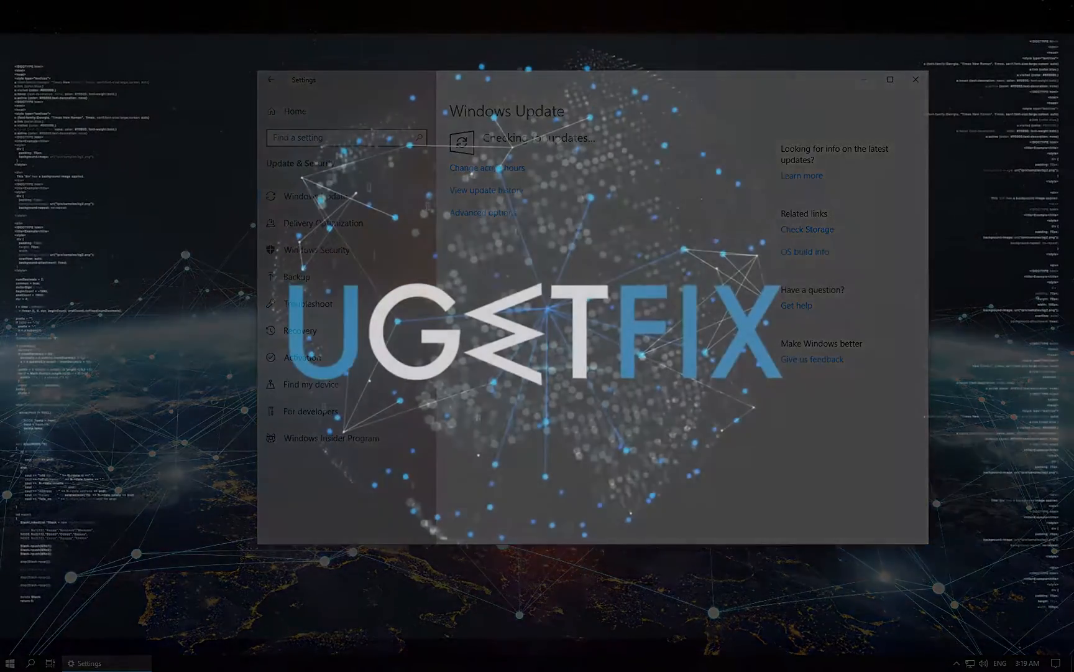
key("ctrl+shift+esc")
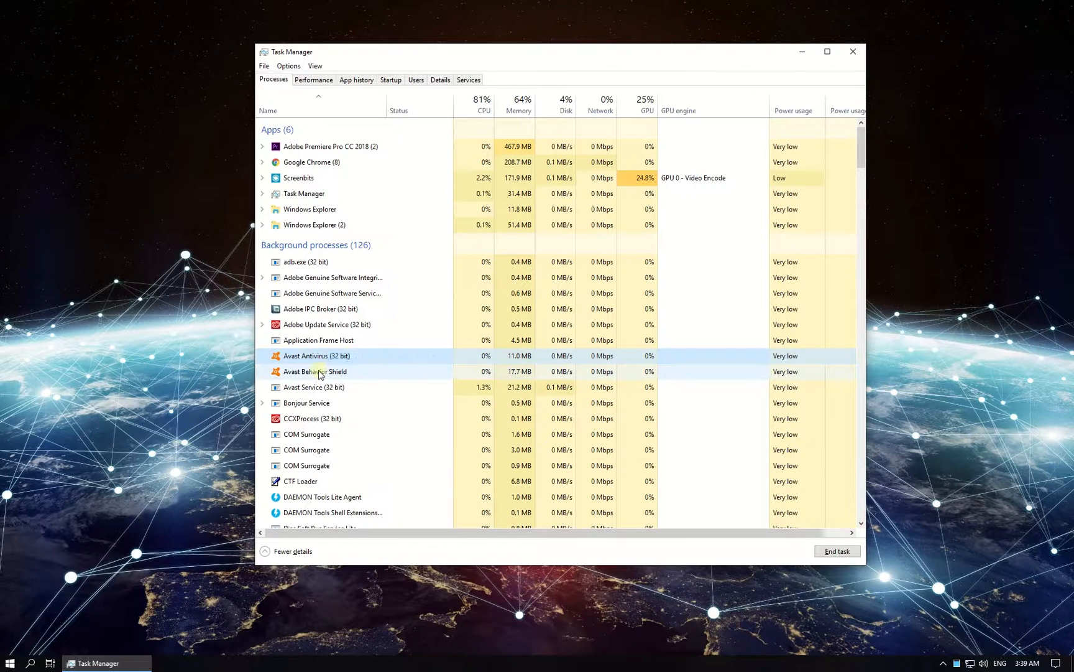
Step: End the Avast Antivirus and Avast Behavior Shield tasks in Task Manager
right_click(315, 356)
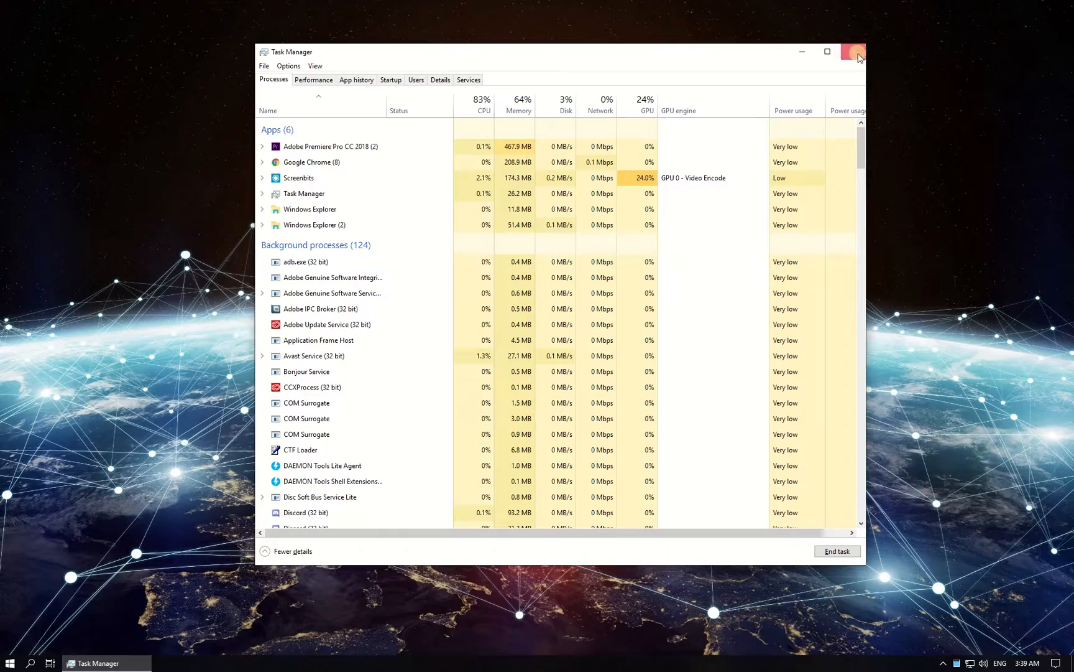
type("control panel")
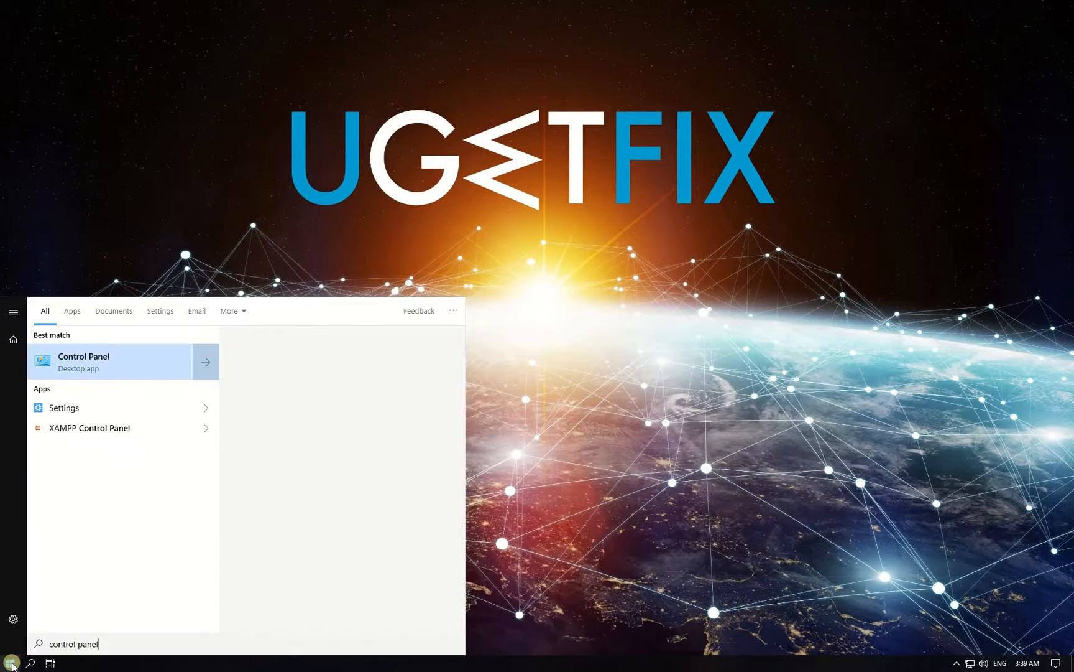
Step: Uninstall Avast Free Antivirus from Programs and Features, confirming UNINSTALL in Avast setup
left_click(82, 361)
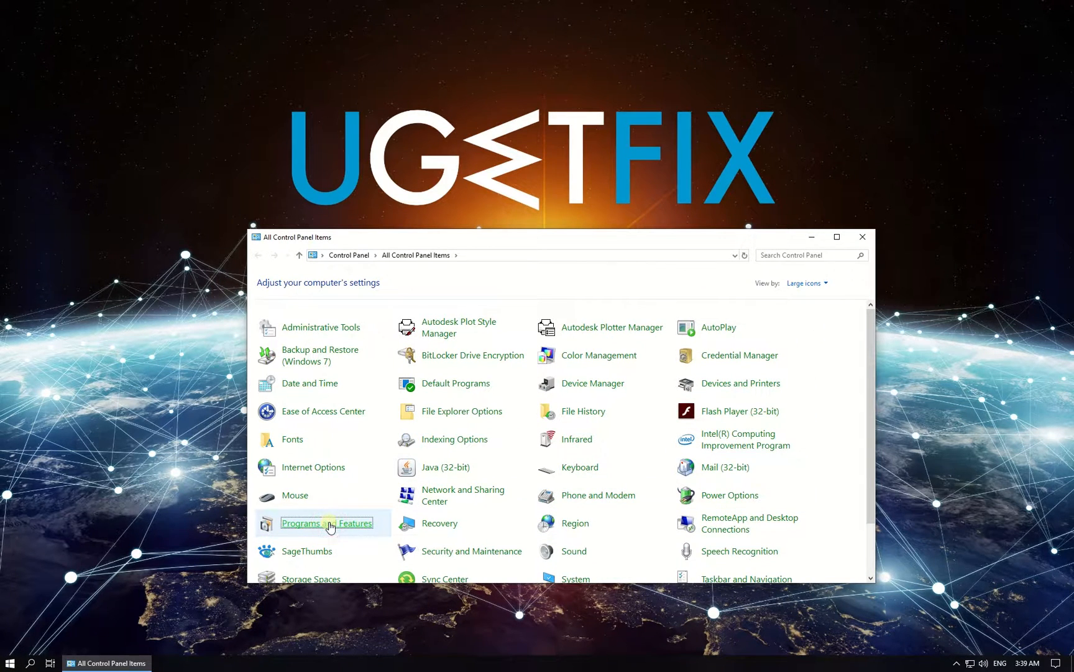
left_click(328, 523)
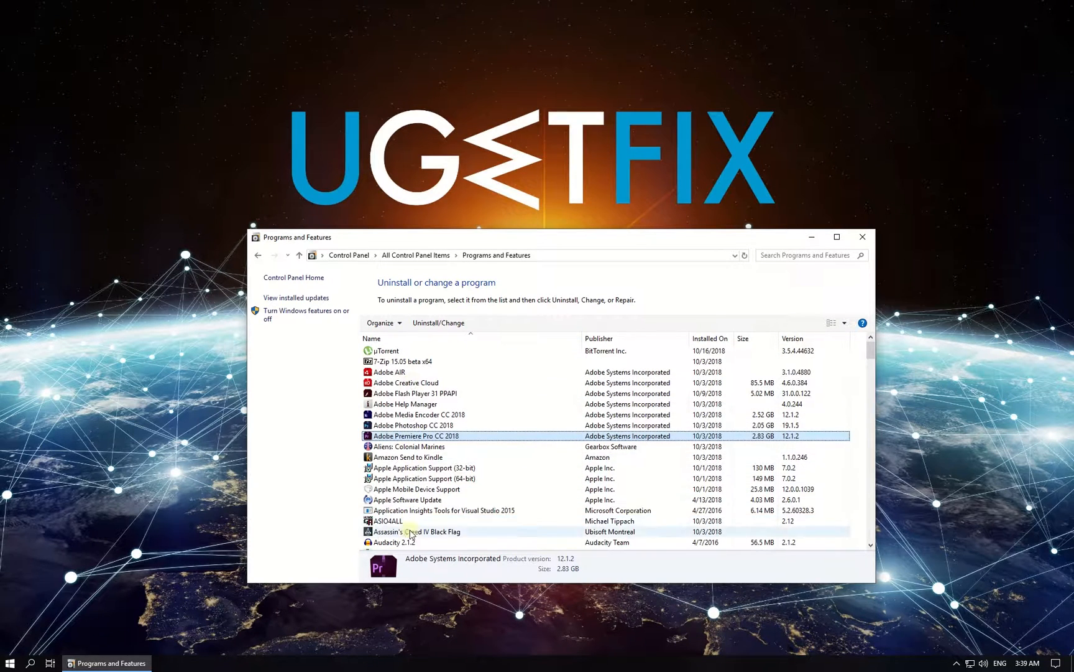
right_click(387, 499)
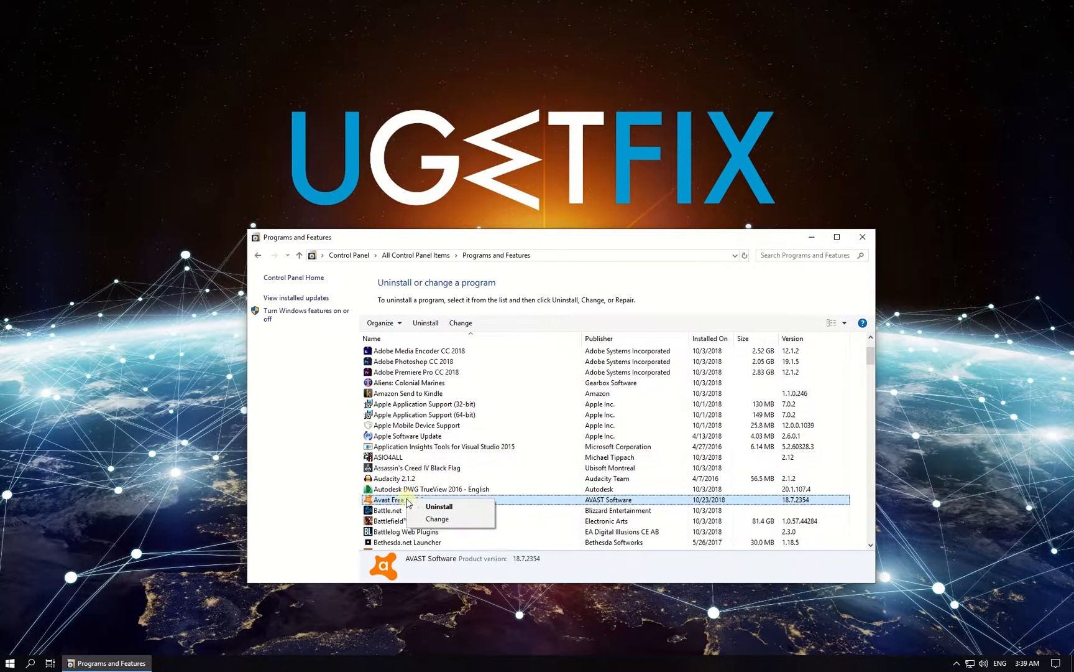
left_click(437, 505)
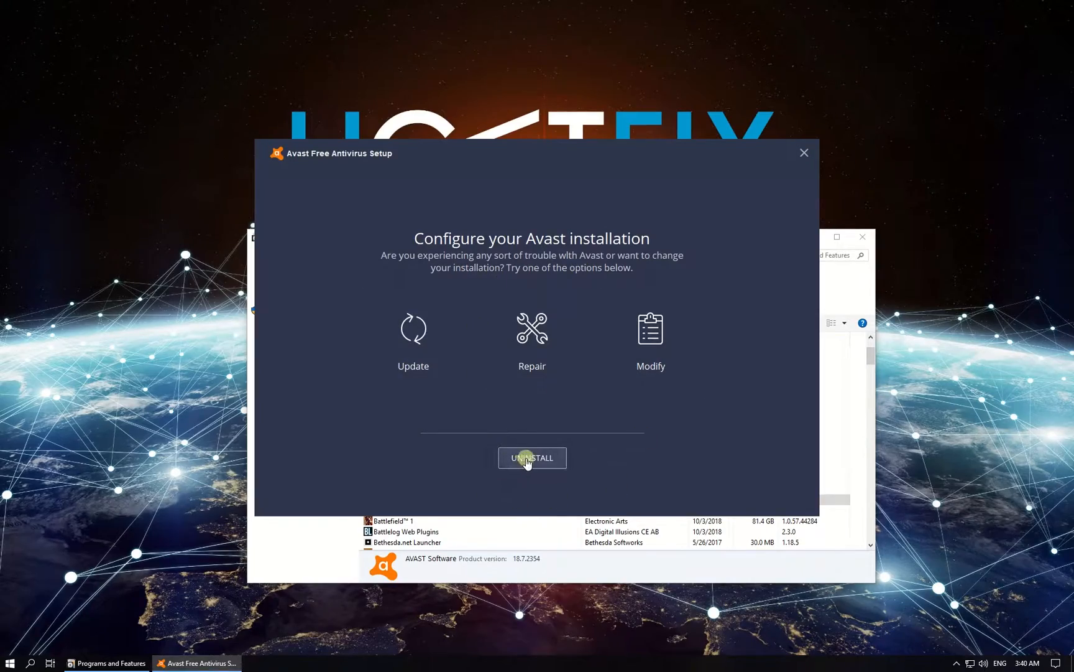
left_click(532, 457)
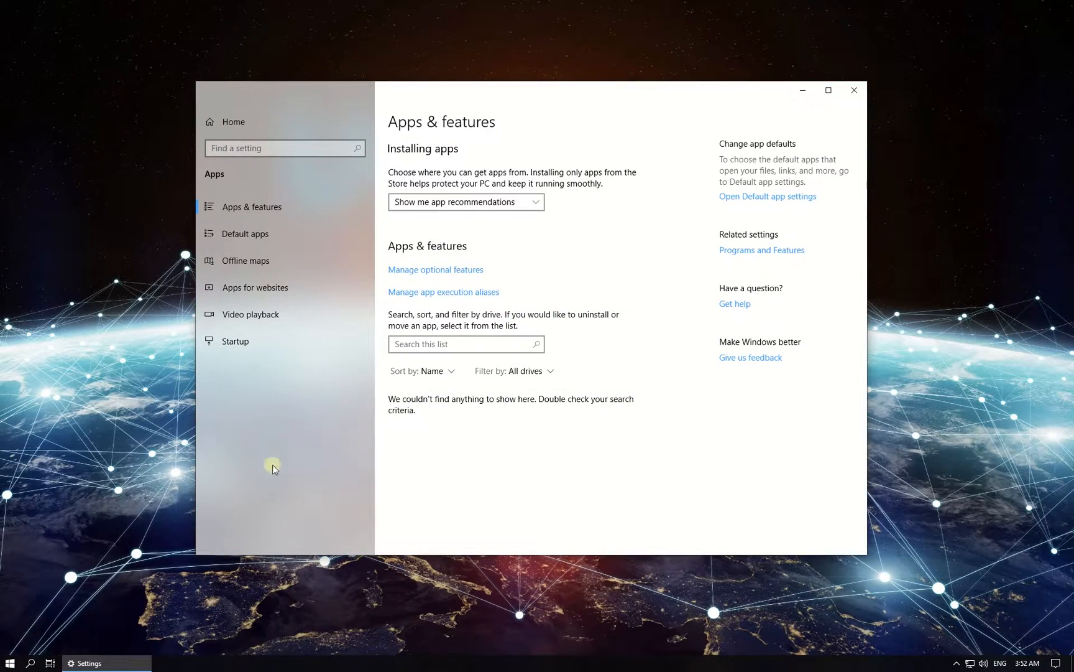
Step: Sort Apps & features by install date and uninstall Bubble Witch 3 Saga
left_click(423, 369)
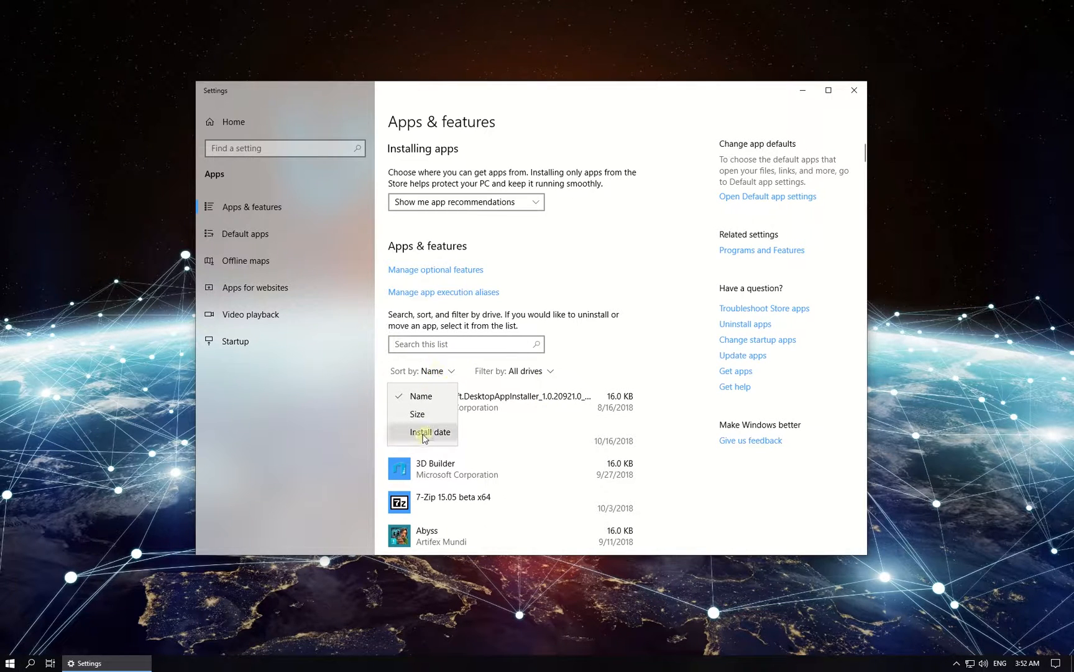
left_click(430, 431)
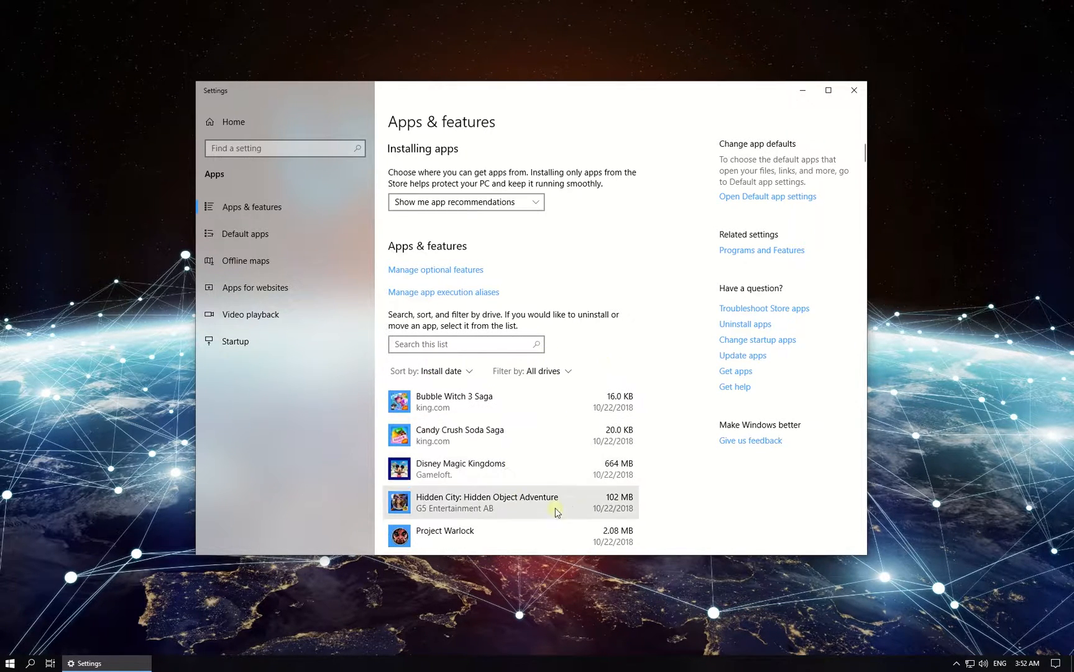
left_click(452, 401)
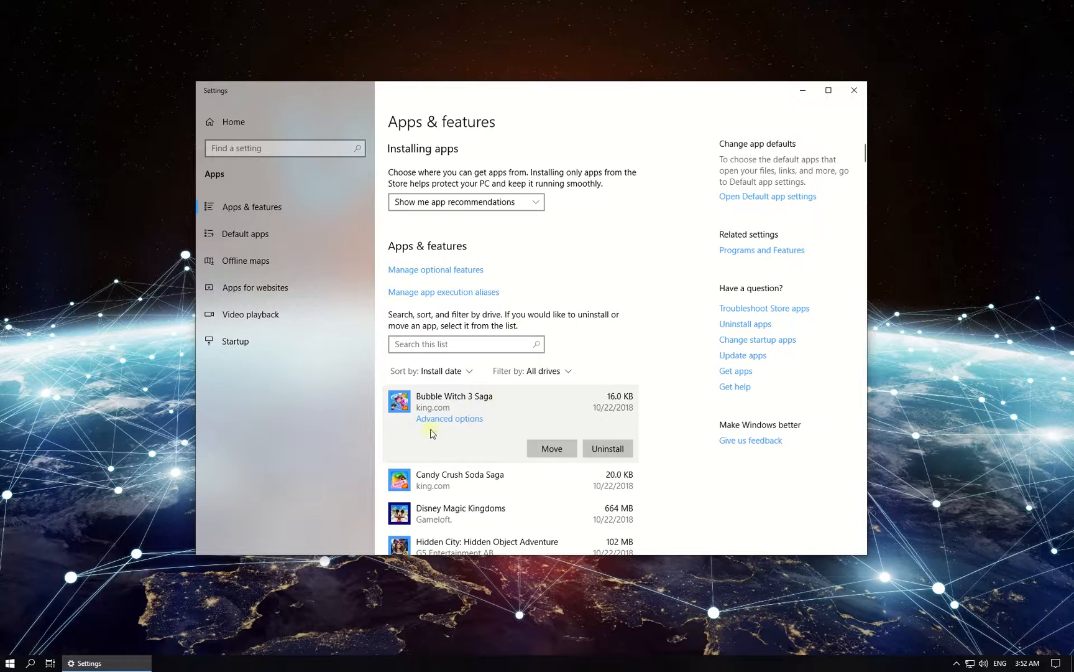
left_click(606, 448)
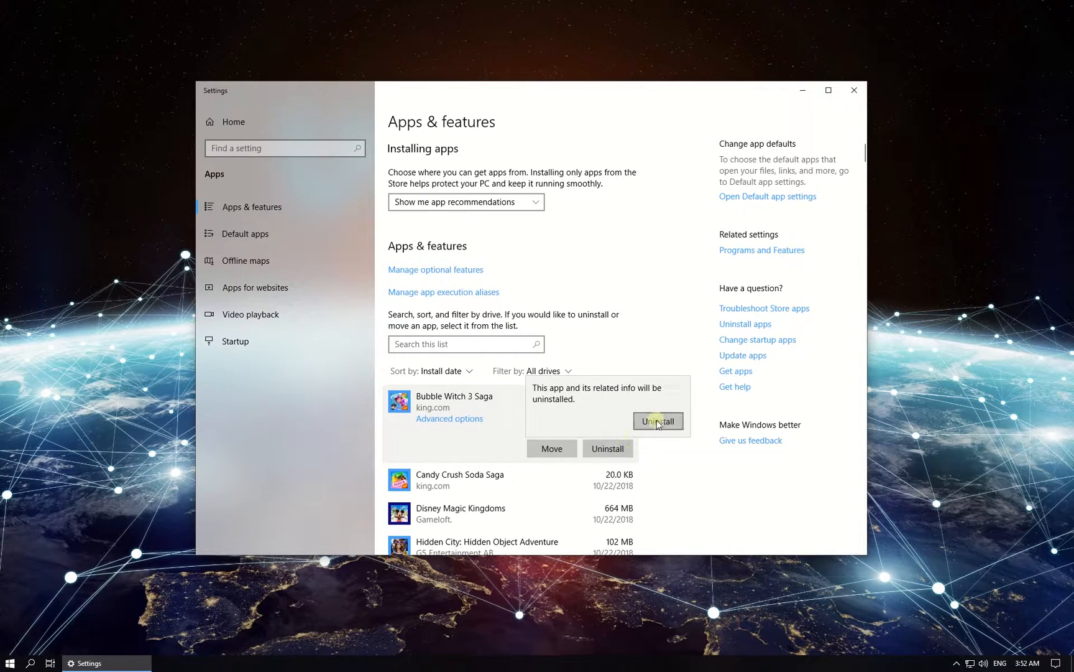
left_click(656, 421)
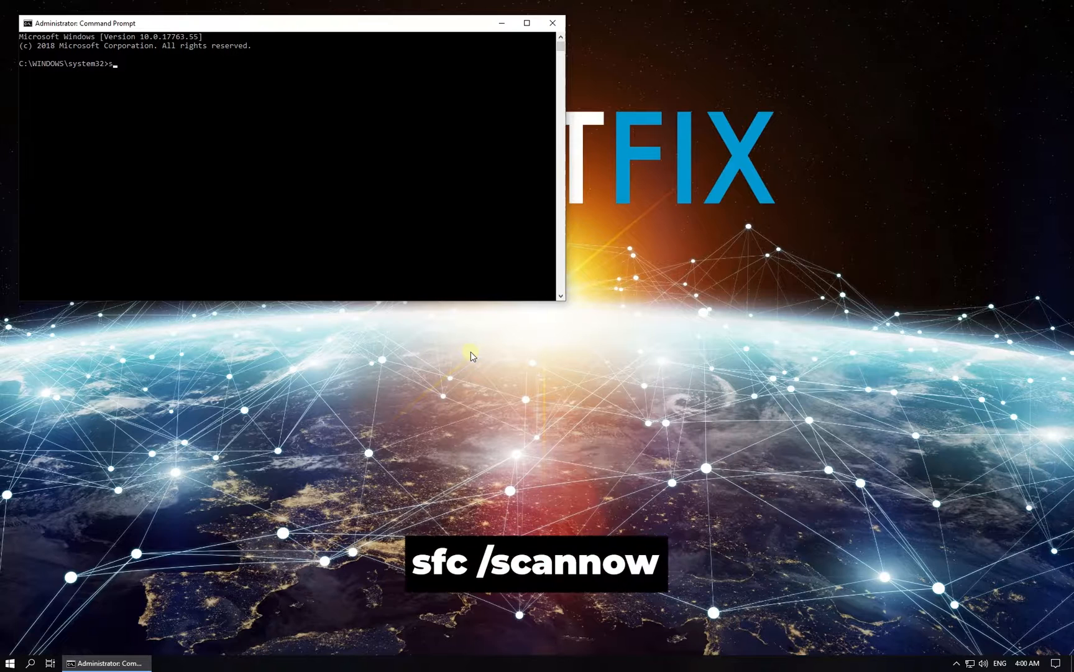
Step: Run sfc /scannow in the administrator Command Prompt
type("fc /scannow")
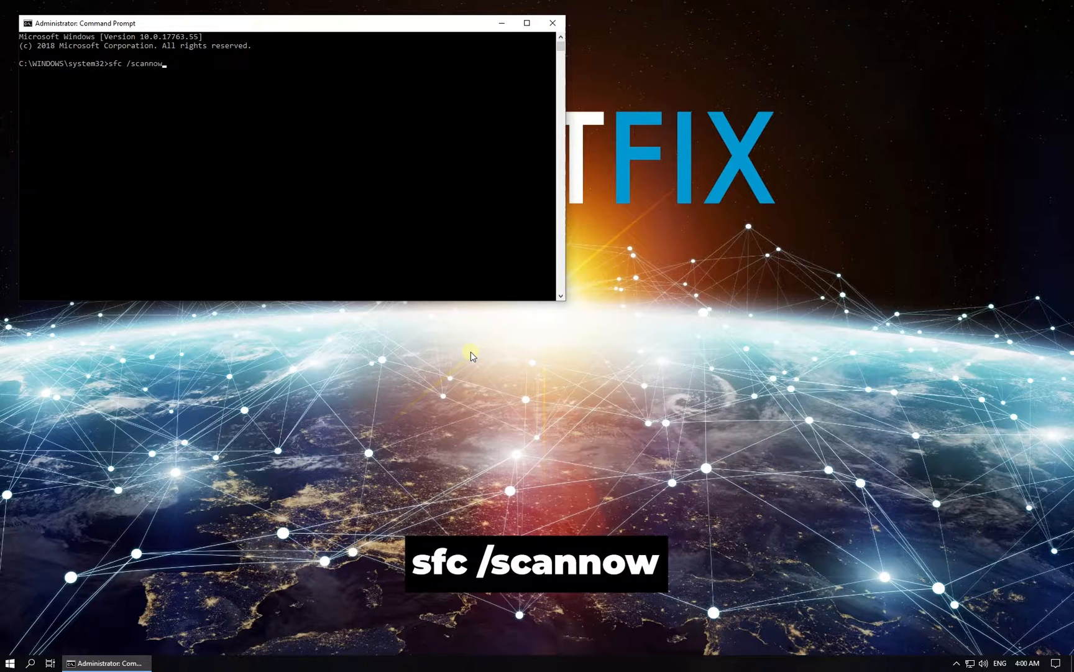
key("enter")
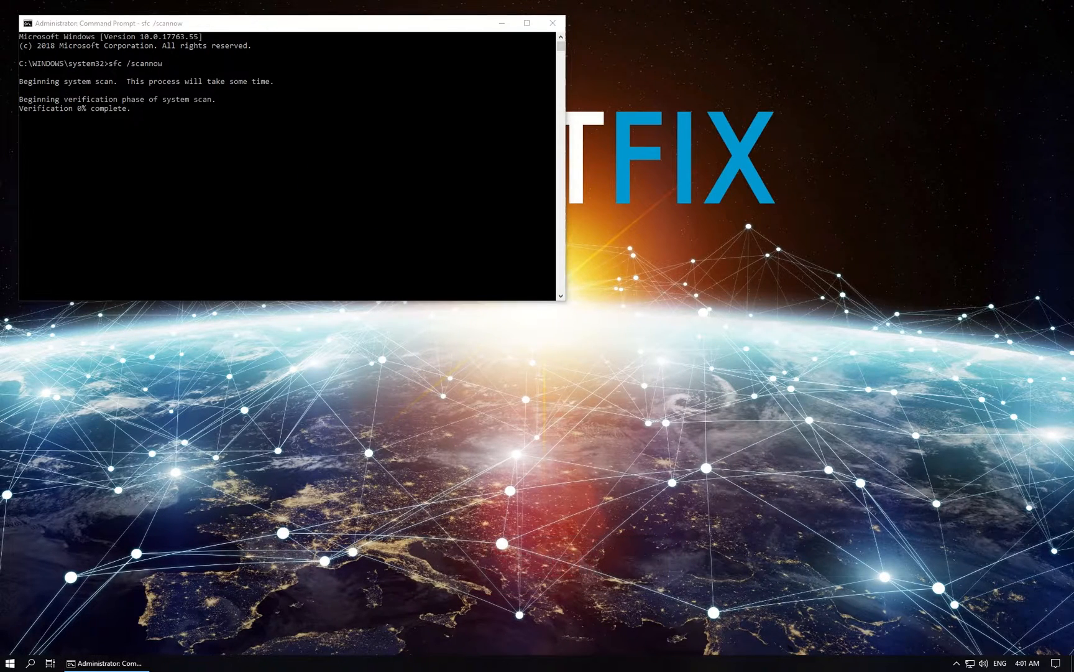